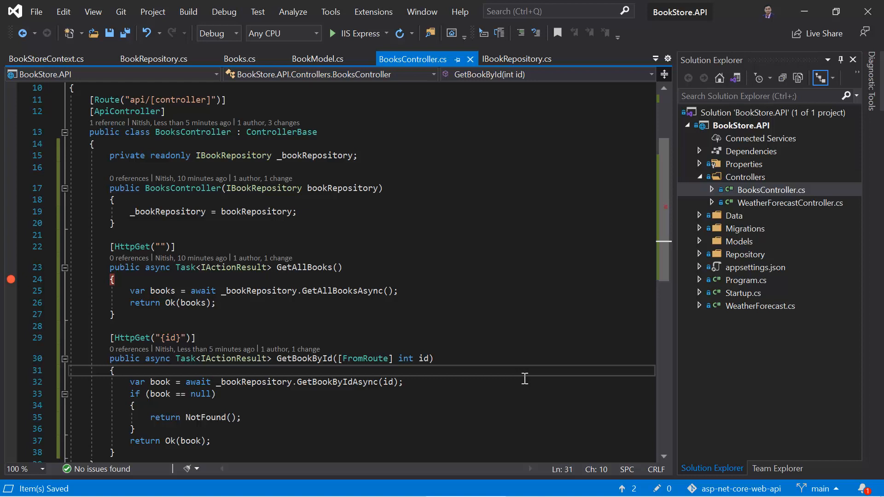
- In BookRepository.cs, duplicate GetBookByIdAsync as an empty, parameterless AddBookAsync stub
{"action": "left_click", "coordinate": [154, 59]}
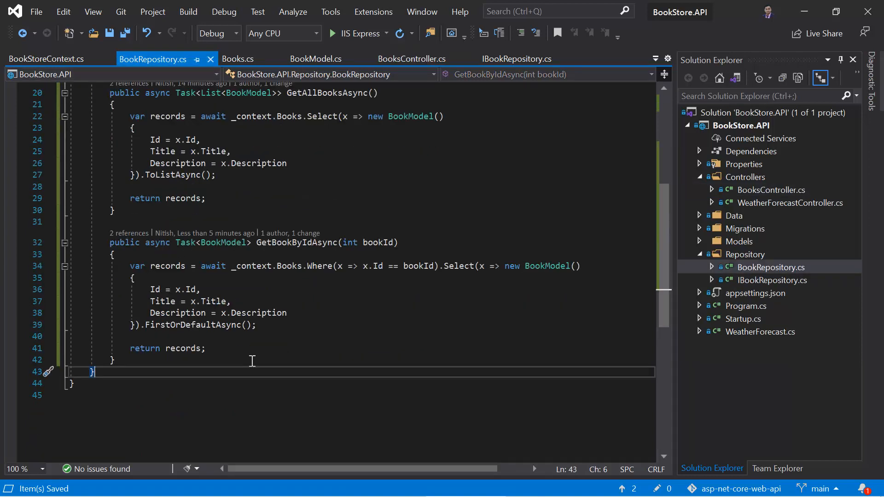
{"action": "left_click_drag", "start_coordinate": [110, 243], "coordinate": [115, 360]}
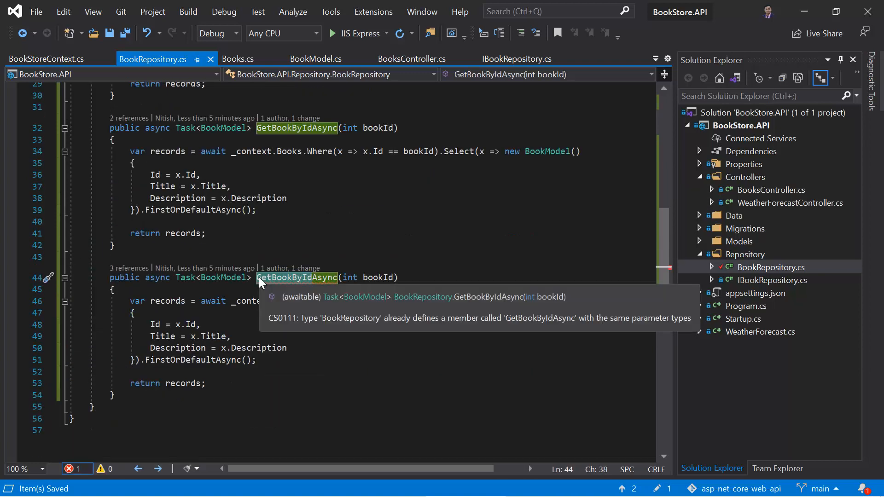
{"action": "type", "text": "AddBookAsync"}
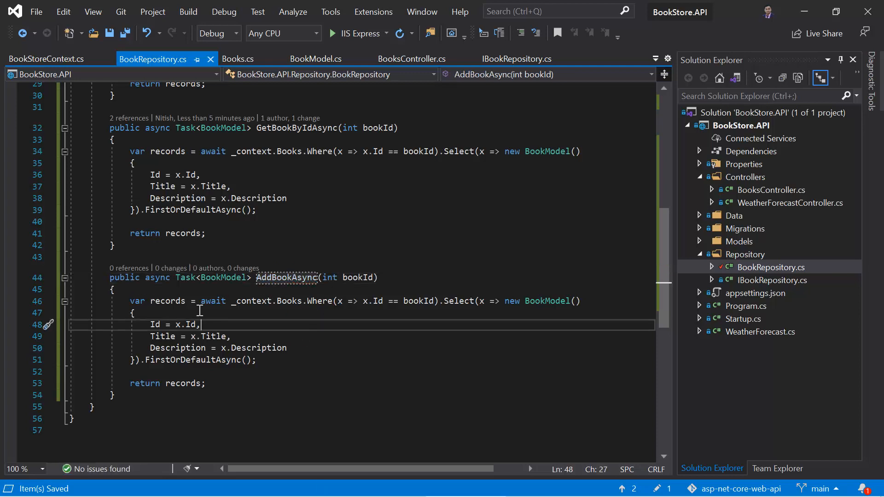
{"action": "left_click_drag", "start_coordinate": [201, 324], "coordinate": [206, 384]}
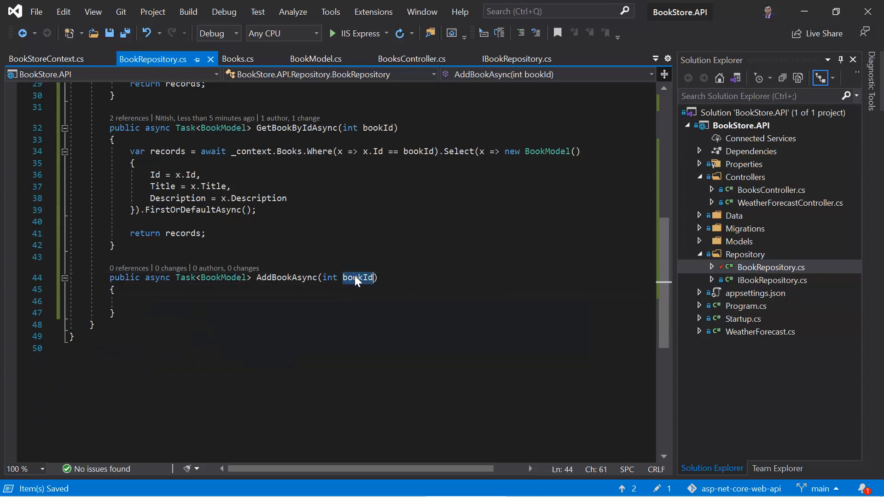
{"action": "key", "text": "Delete"}
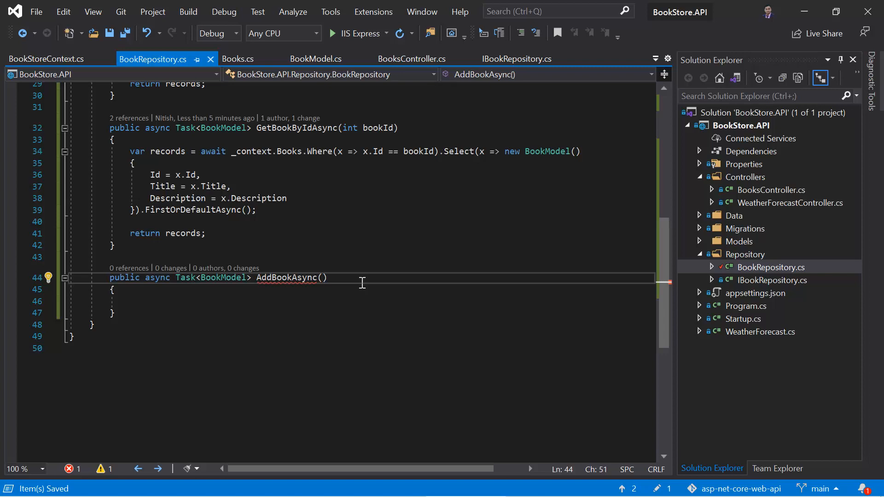
- Add a BookModel bookModel parameter to AddBookAsync
{"action": "type", "text": "Boo"}
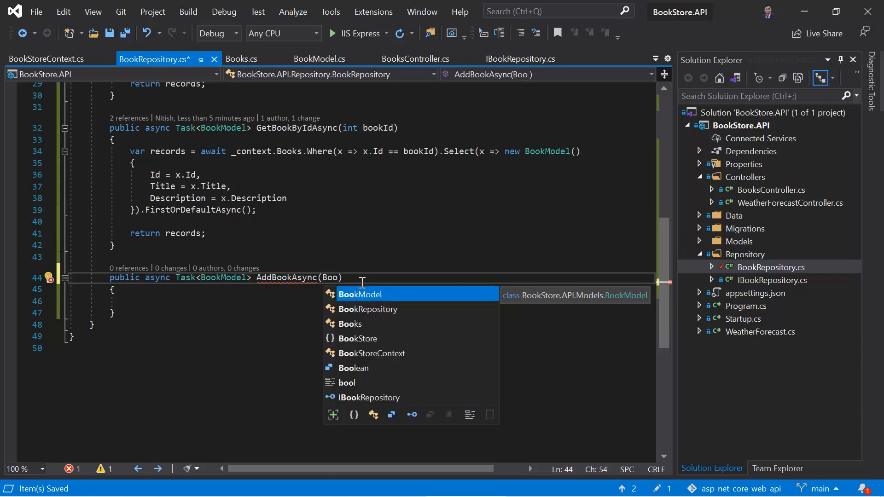
{"action": "key", "text": "Tab"}
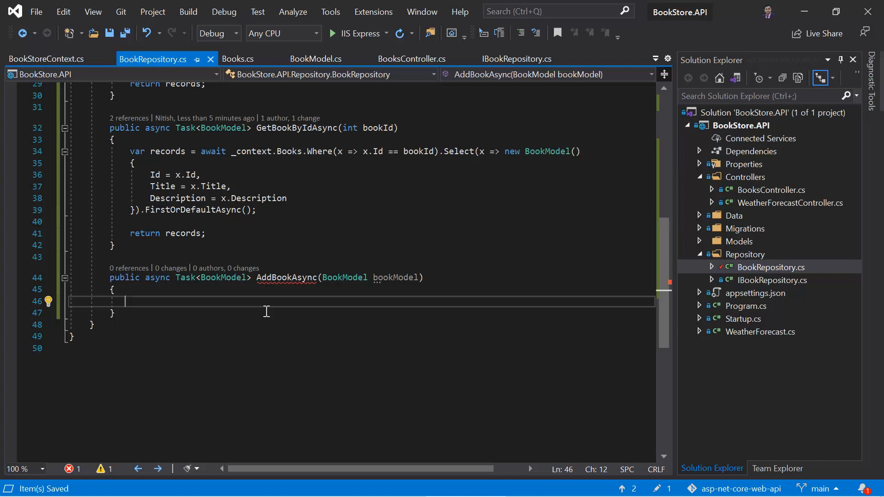
{"action": "double_click", "coordinate": [289, 151]}
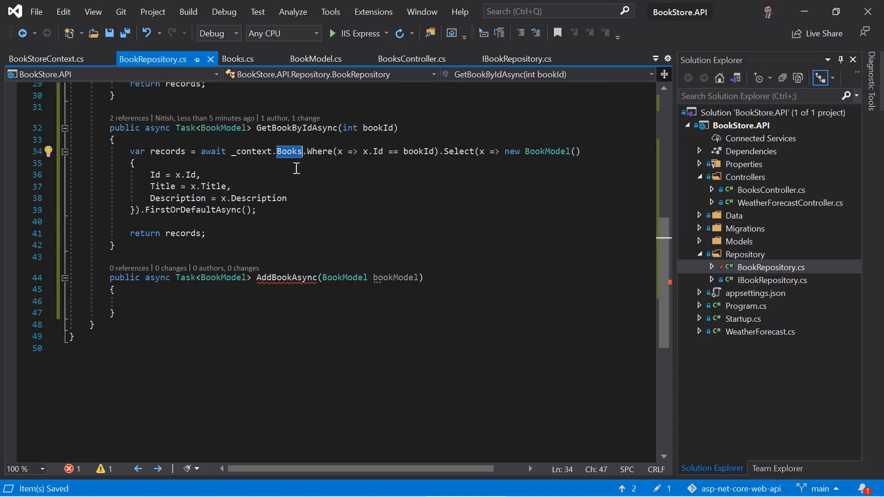
{"action": "mouse_move", "coordinate": [337, 301]}
{"action": "type", "text": "var b"}
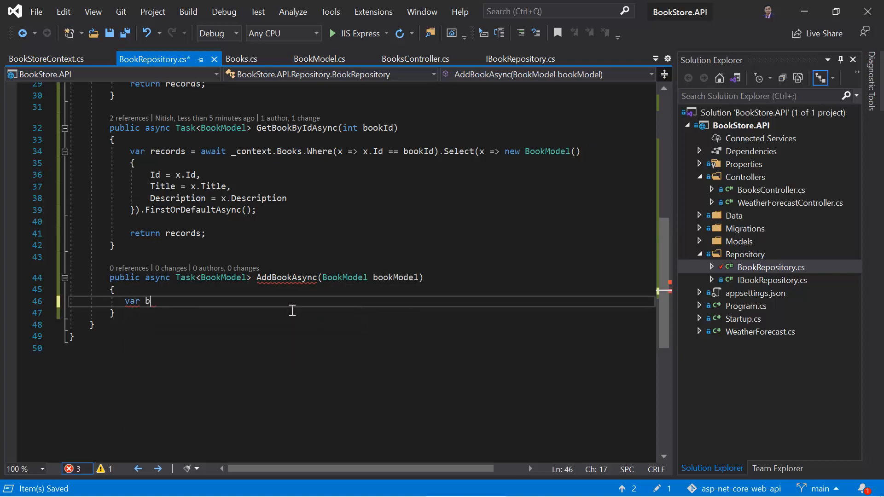
- Create var book = new Books() initialized from bookModel.Title and bookModel.Description
{"action": "type", "text": "ook = new"}
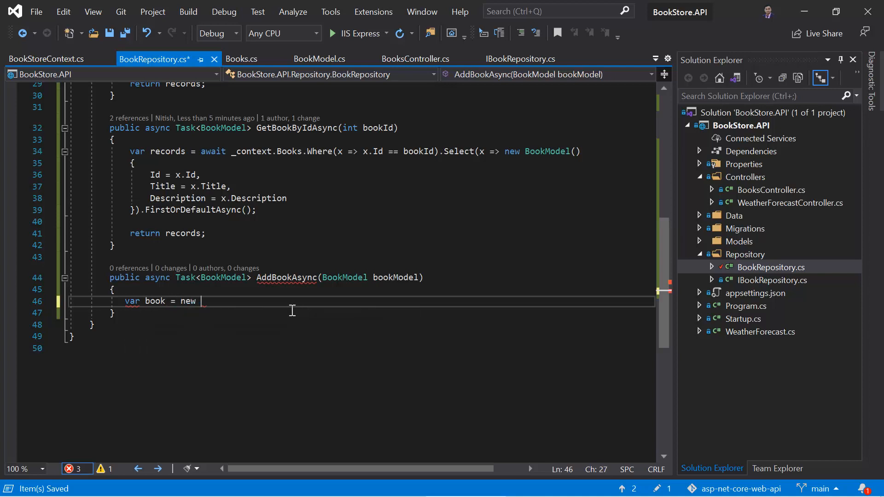
{"action": "type", "text": "Books() {"}
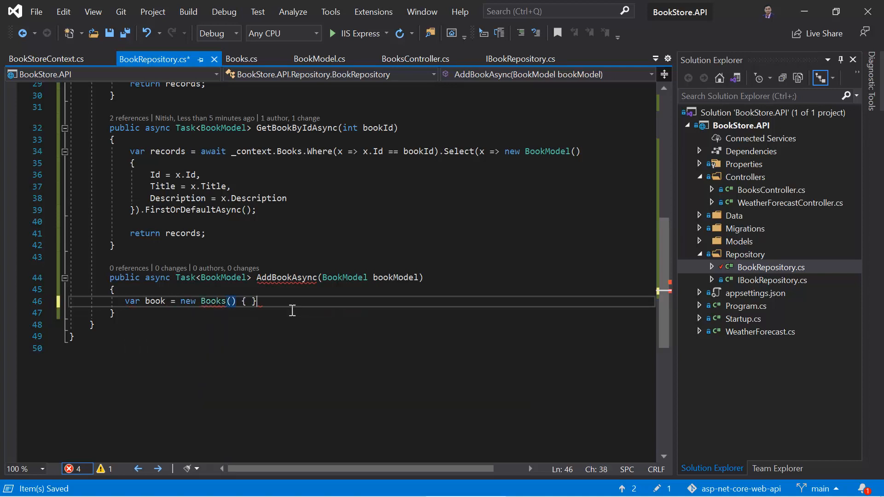
{"action": "key", "text": "Enter"}
{"action": "type", "text": "Title ="}
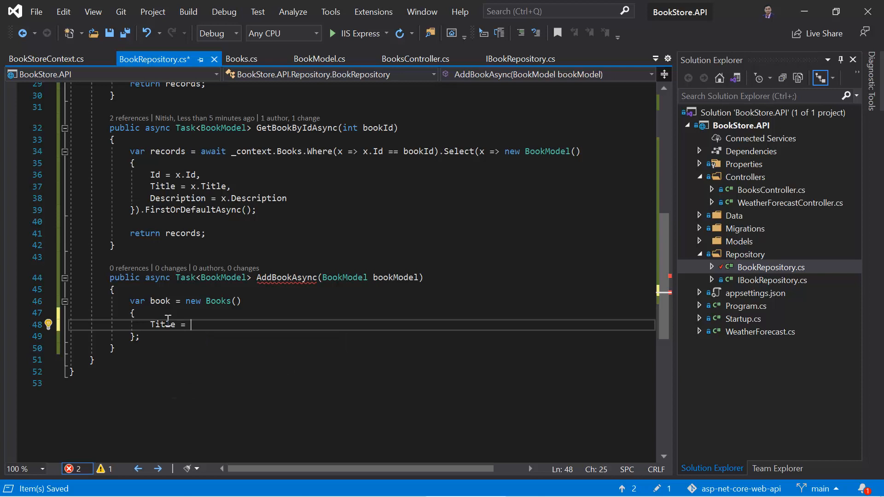
{"action": "type", "text": "bookModel.Title,"}
{"action": "type", "text": "Description = b"}
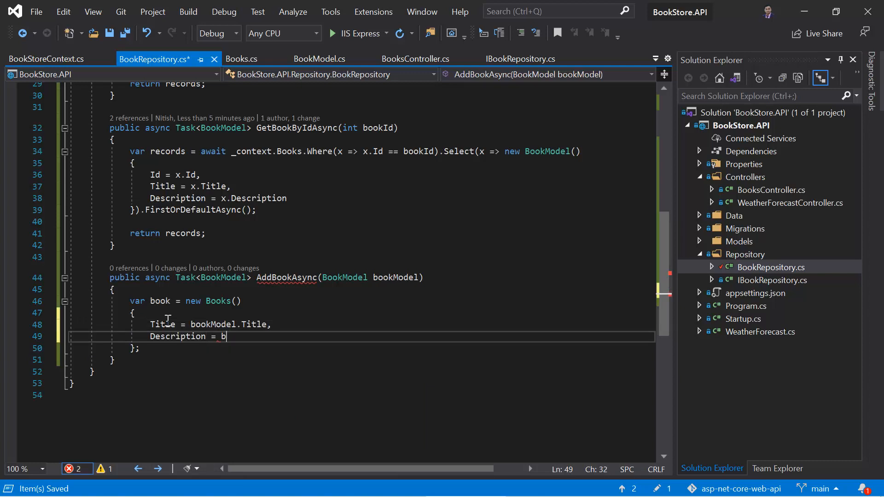
{"action": "type", "text": "ookModel"}
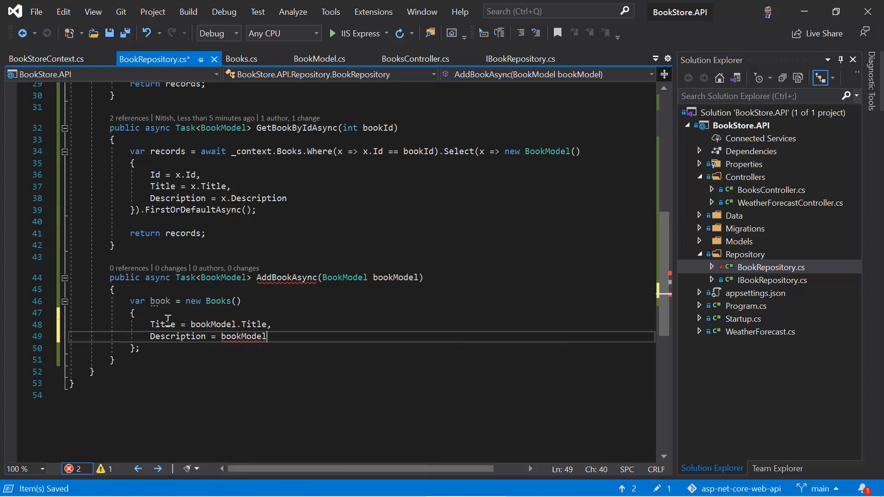
{"action": "type", "text": ".Description"}
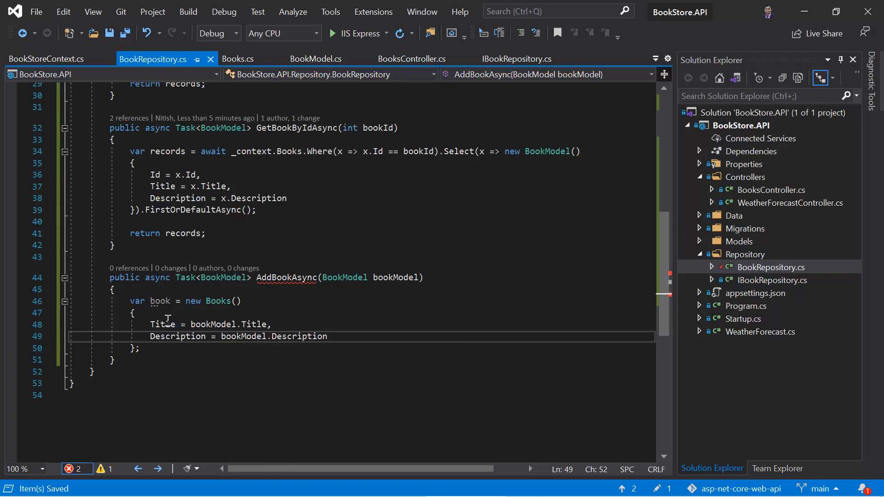
{"action": "double_click", "coordinate": [299, 336]}
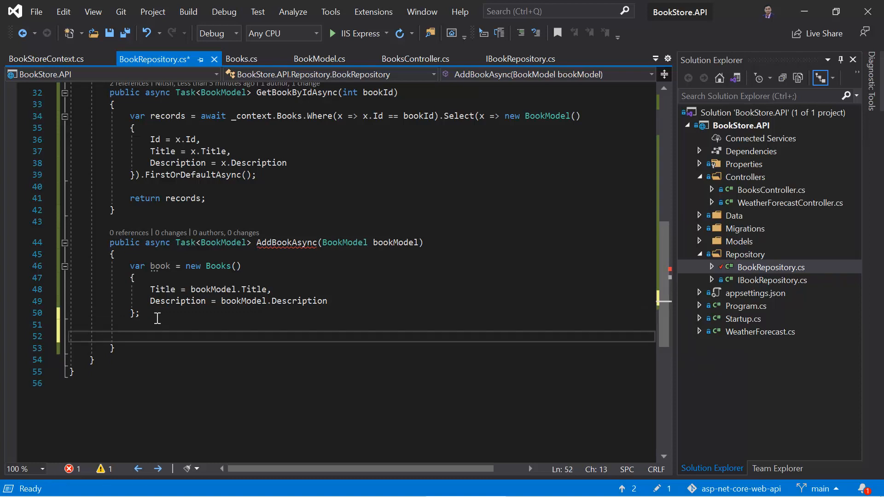
- Write _context.Books.Add(book); followed by await _context.SaveChangesAsync(); in AddBookAsync
{"action": "type", "text": "_context"}
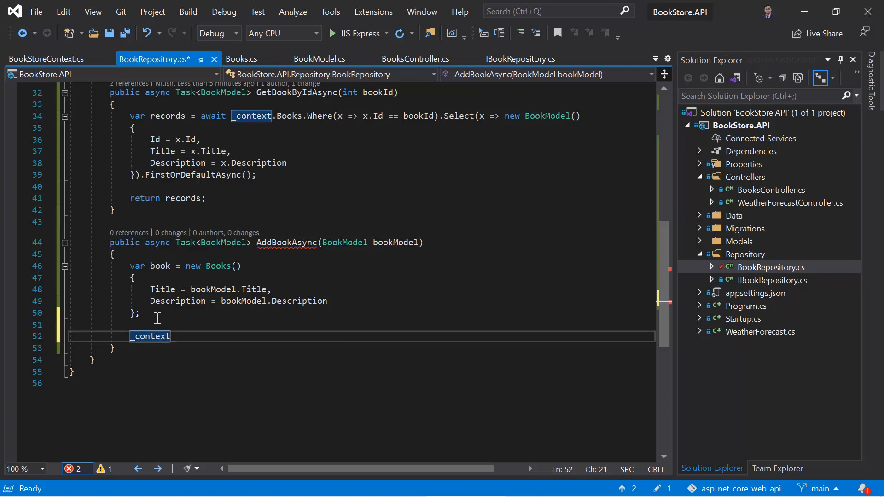
{"action": "type", "text": ".b"}
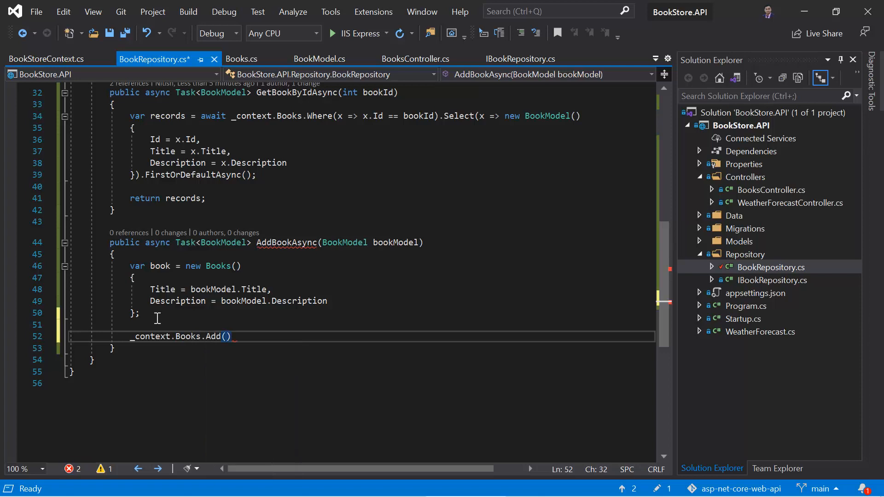
{"action": "mouse_move", "coordinate": [160, 266]}
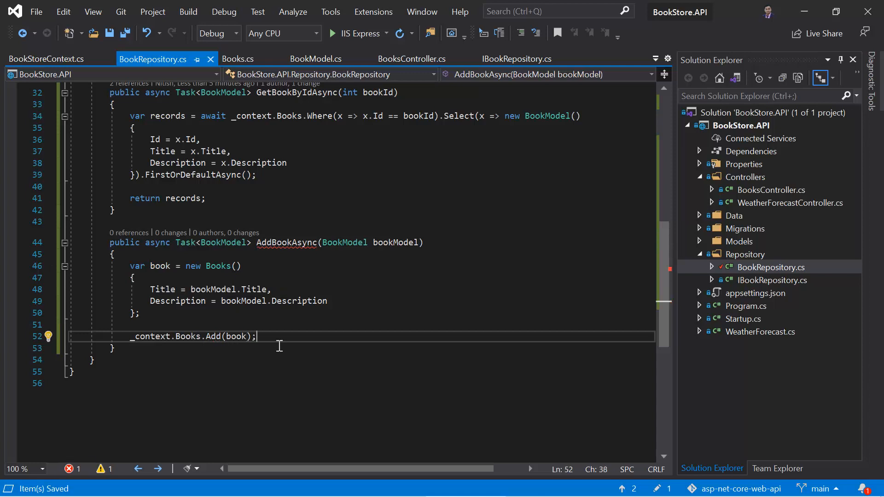
{"action": "key", "text": "Enter"}
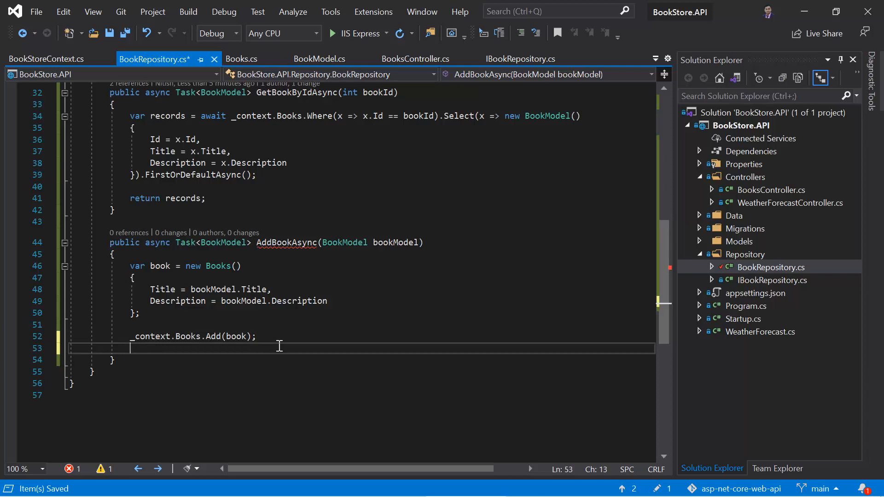
{"action": "type", "text": "_context.save"}
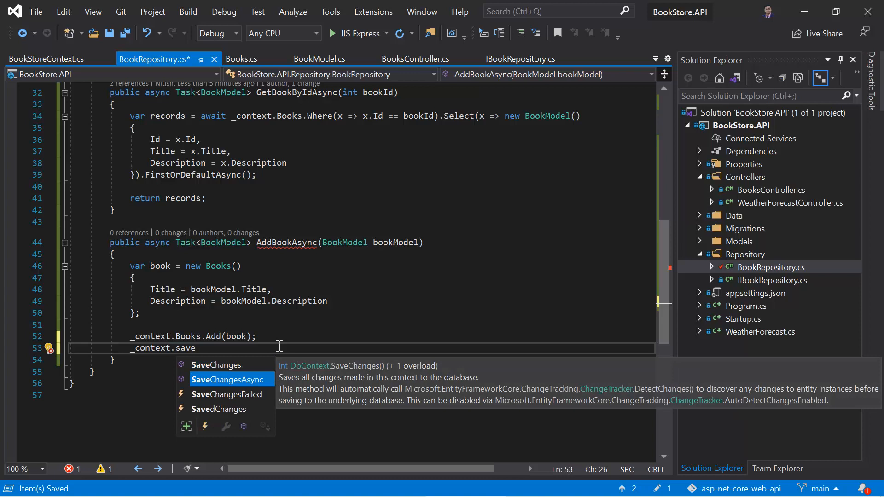
{"action": "key", "text": "Tab"}
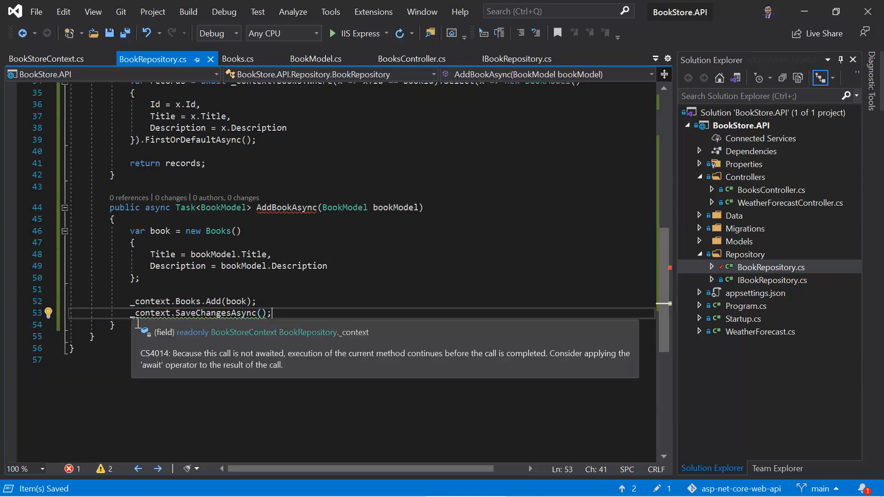
{"action": "type", "text": "await"}
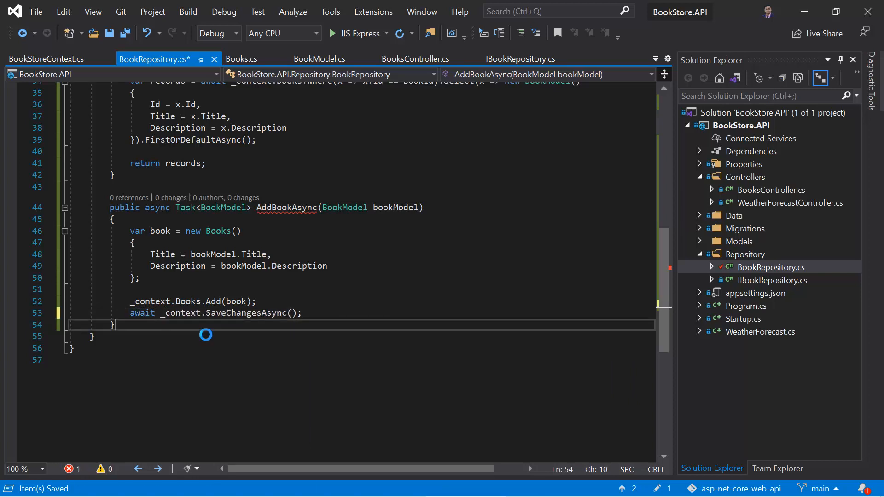
{"action": "double_click", "coordinate": [246, 313]}
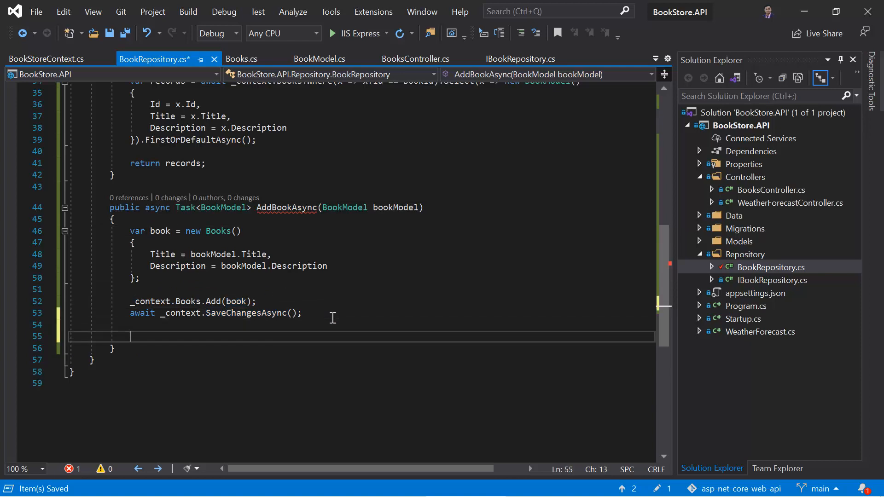
- Make AddBookAsync end with return book.Id;
{"action": "type", "text": "return"}
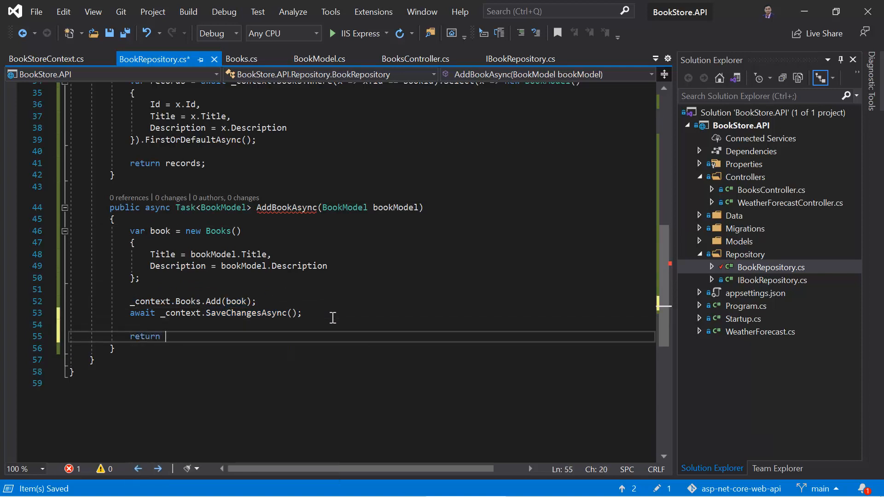
{"action": "type", "text": "book."}
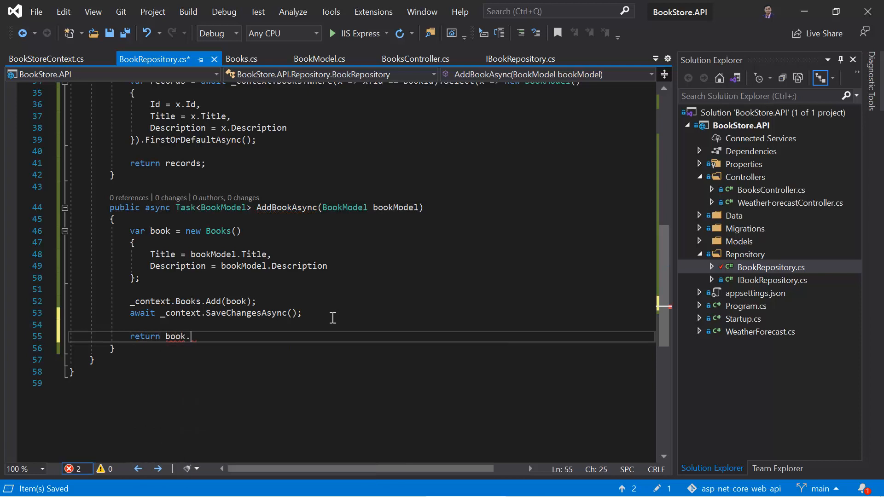
{"action": "type", "text": "Id;"}
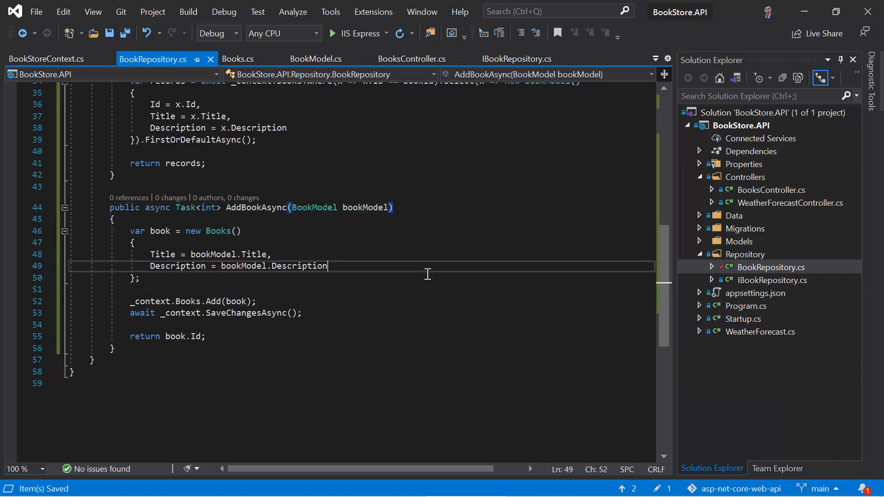
- Declare Task<int> AddBookAsync(BookModel bookModel); in the IBookRepository interface
{"action": "left_click", "coordinate": [517, 59]}
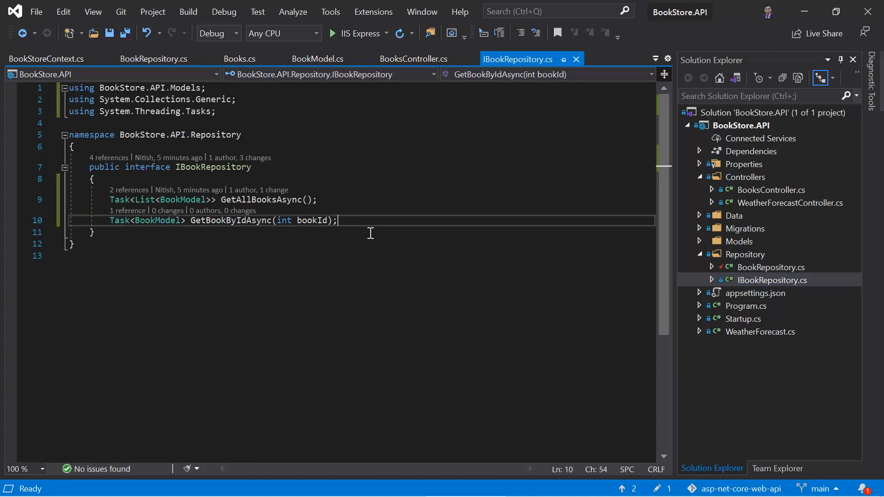
{"action": "type", "text": "Task<int> AddBookAsync(BookModel bookModel)"}
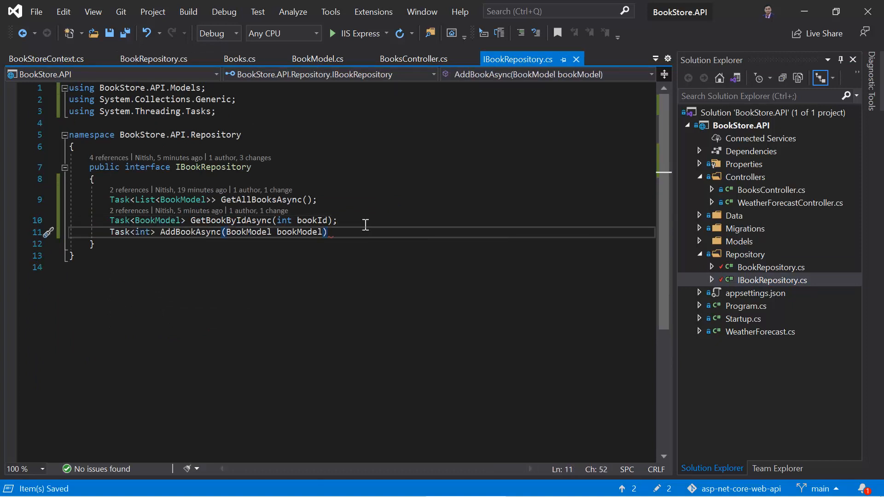
{"action": "type", "text": ";"}
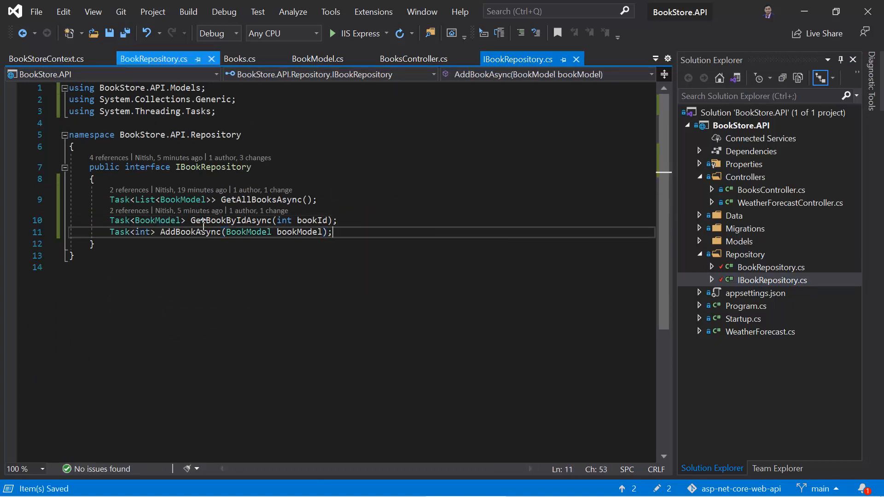
{"action": "left_click", "coordinate": [414, 59]}
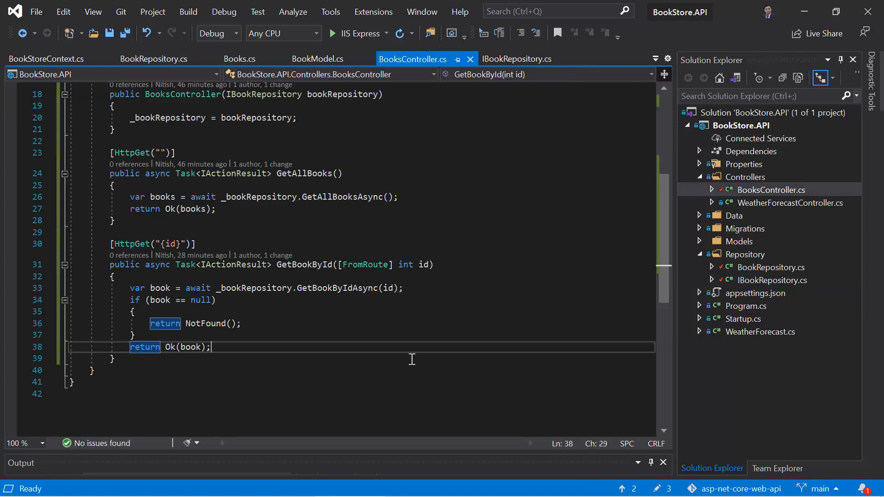
{"action": "mouse_move", "coordinate": [365, 345]}
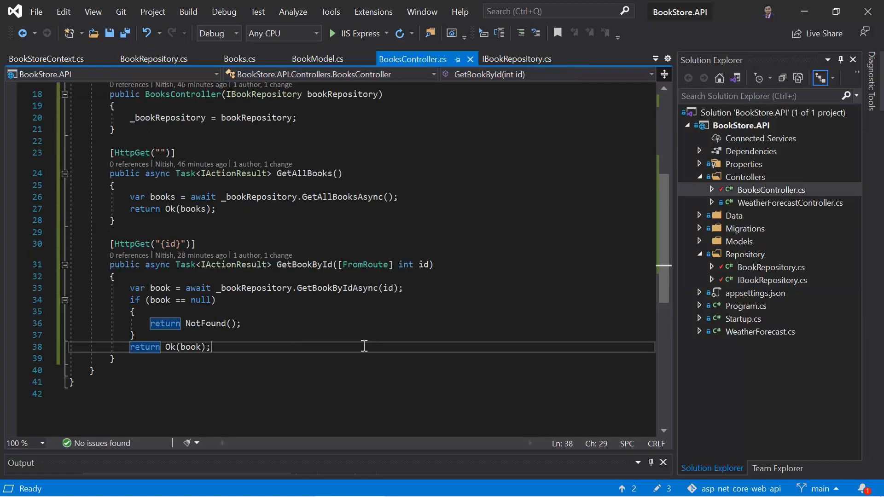
- Create an AddNewBook([FromBody] BookModel bookModel) action in BooksController calling AddBookAsync(bookModel)
{"action": "scroll", "scroll_direction": "down", "scroll_amount": 3}
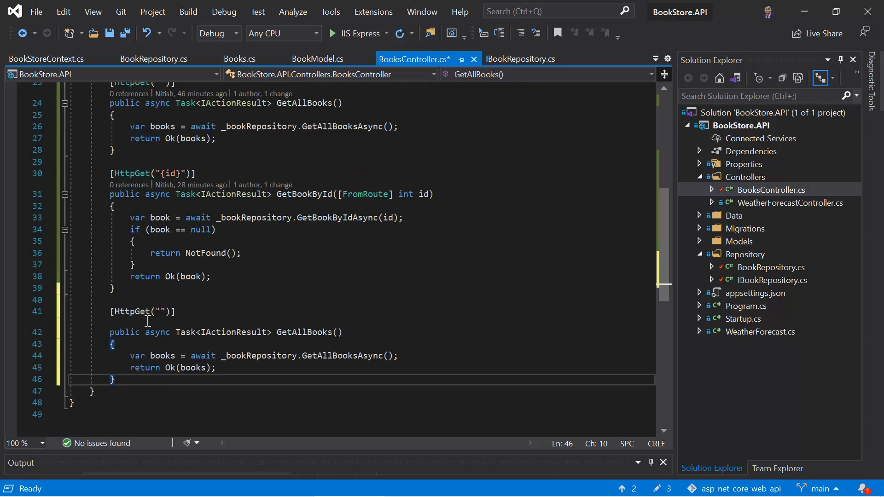
{"action": "mouse_move", "coordinate": [308, 332]}
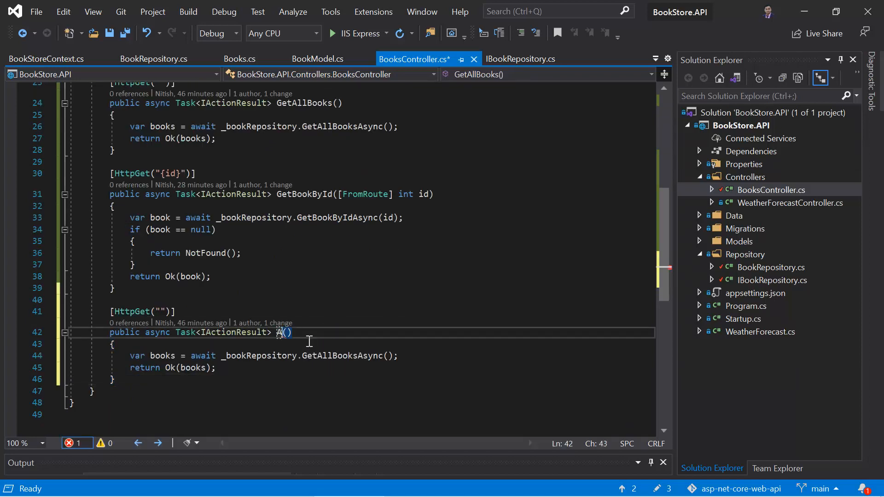
{"action": "type", "text": "ddNewBook"}
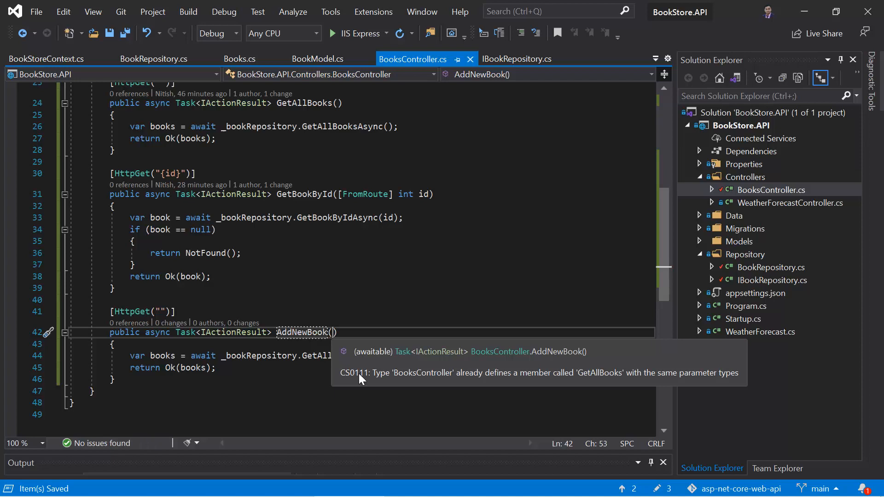
{"action": "type", "text": "[from"}
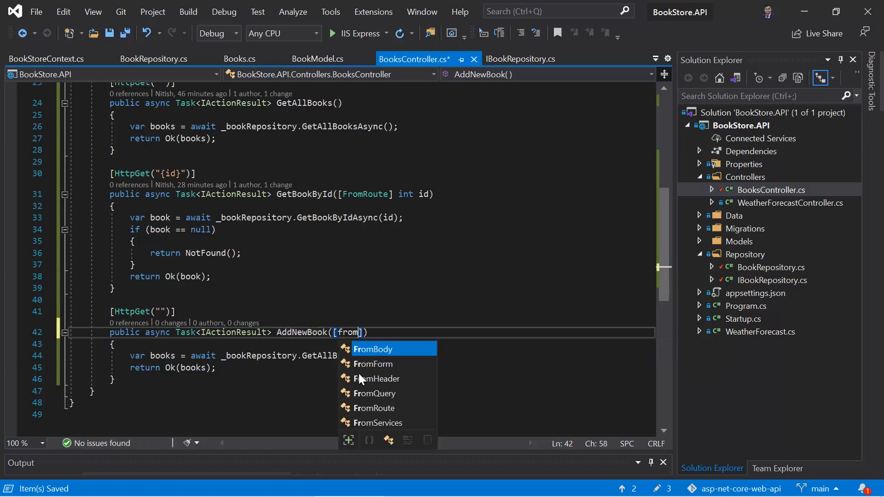
{"action": "left_click", "coordinate": [374, 349]}
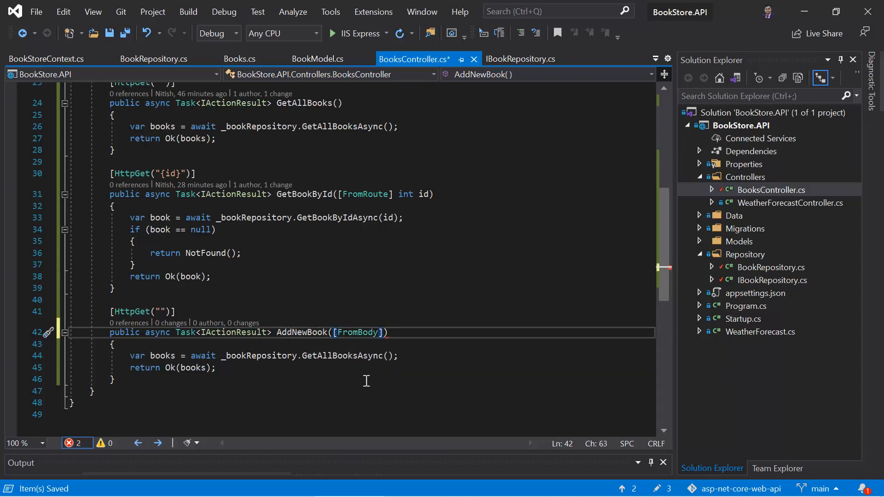
{"action": "type", "text": "BookModel"}
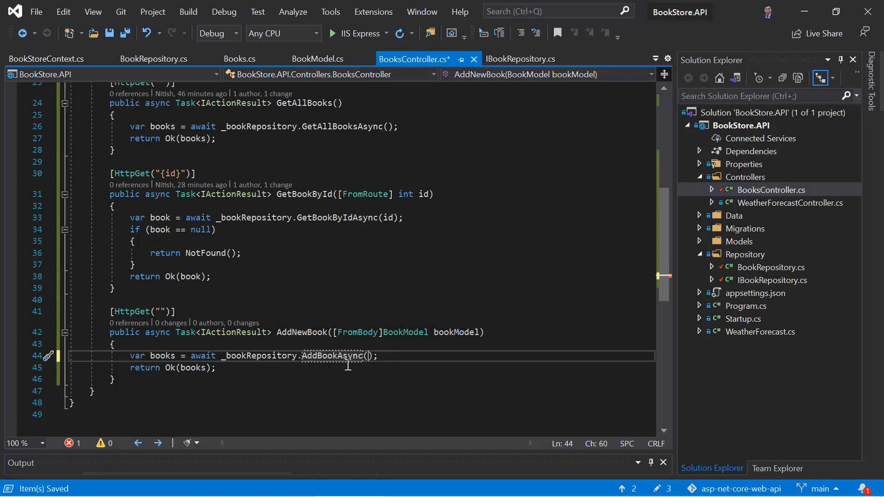
{"action": "type", "text": "bookModel"}
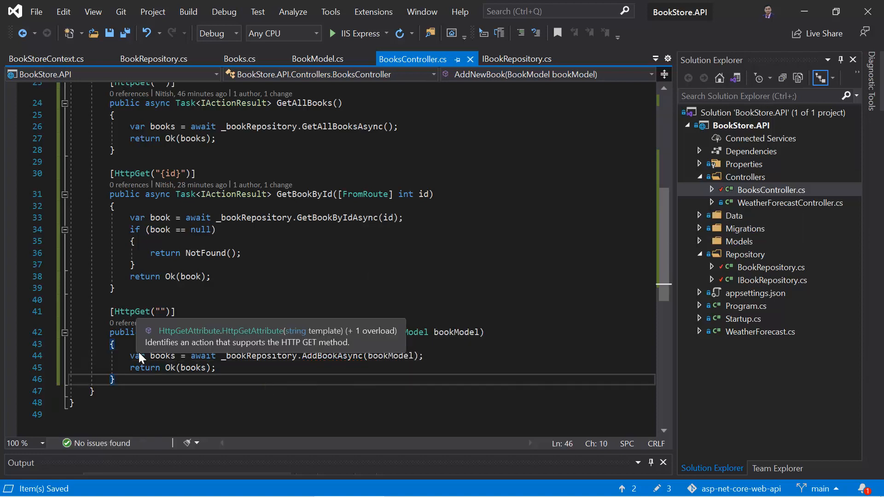
{"action": "mouse_move", "coordinate": [154, 345]}
{"action": "type", "text": "Pos"}
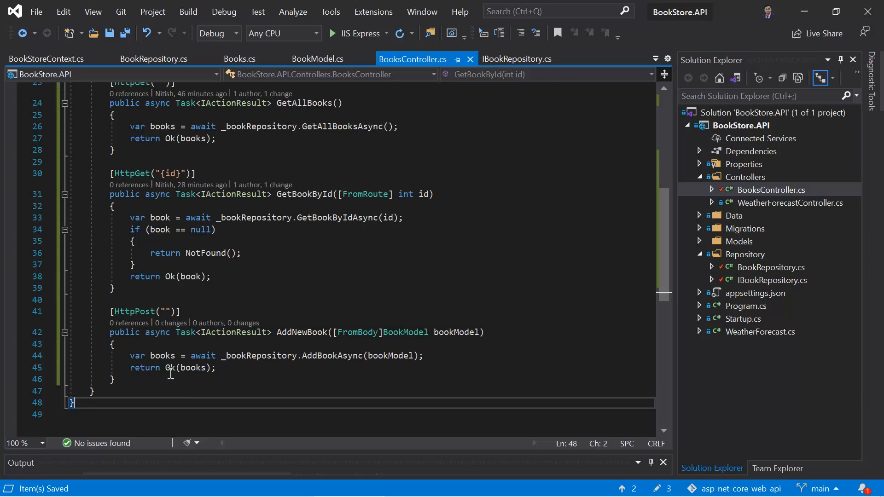
- Replace Ok(books) with CreatedAtAction(nameof(GetBookById), new { }) in AddNewBook
{"action": "double_click", "coordinate": [185, 368]}
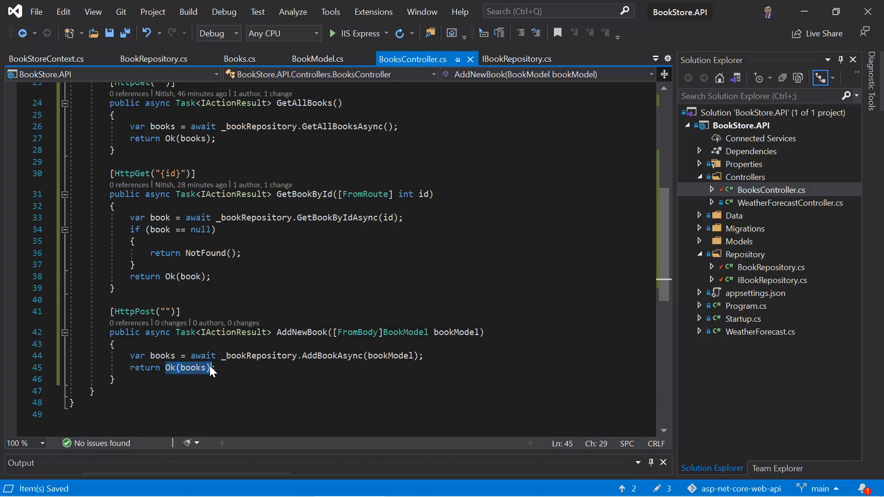
{"action": "type", "text": "cre"}
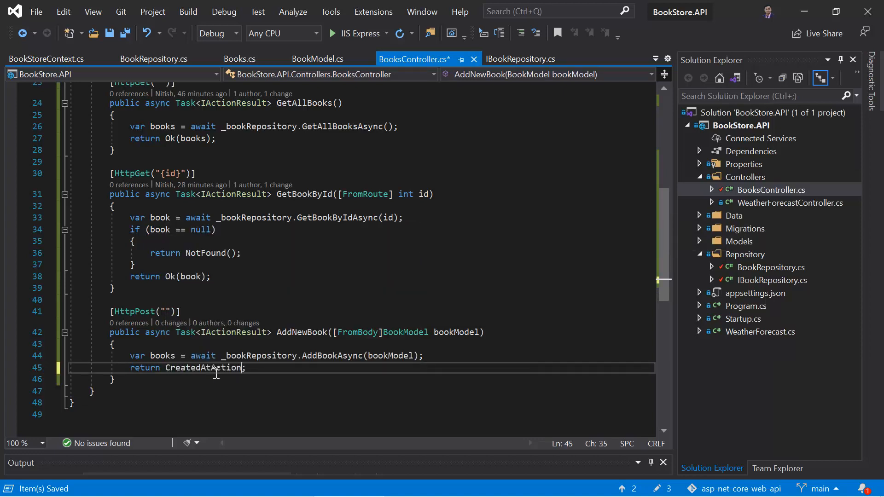
{"action": "double_click", "coordinate": [205, 369]}
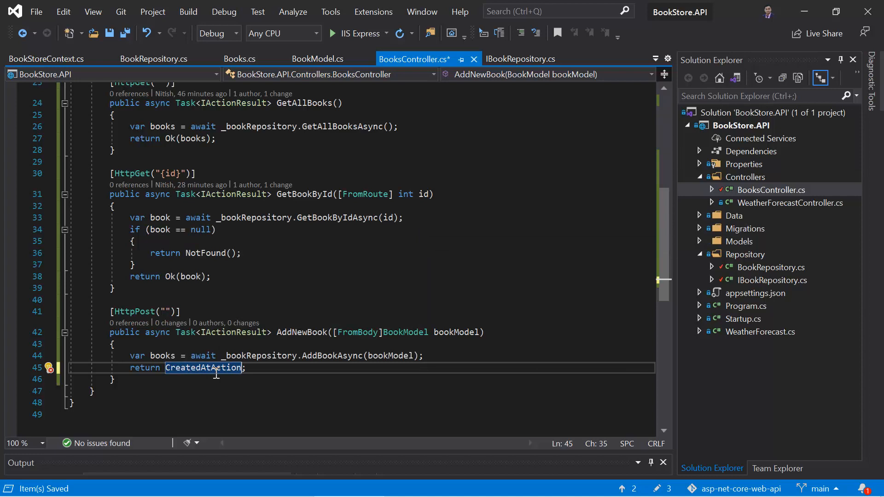
{"action": "type", "text": "()"}
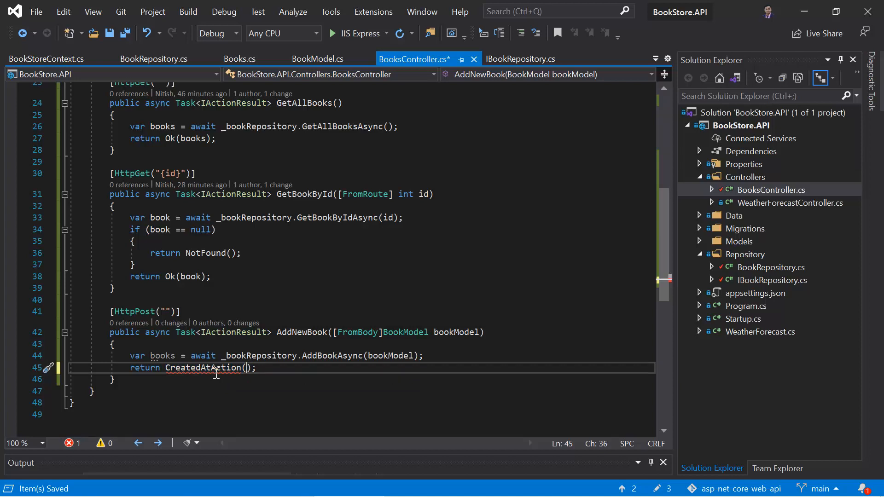
{"action": "type", "text": "nameof("}
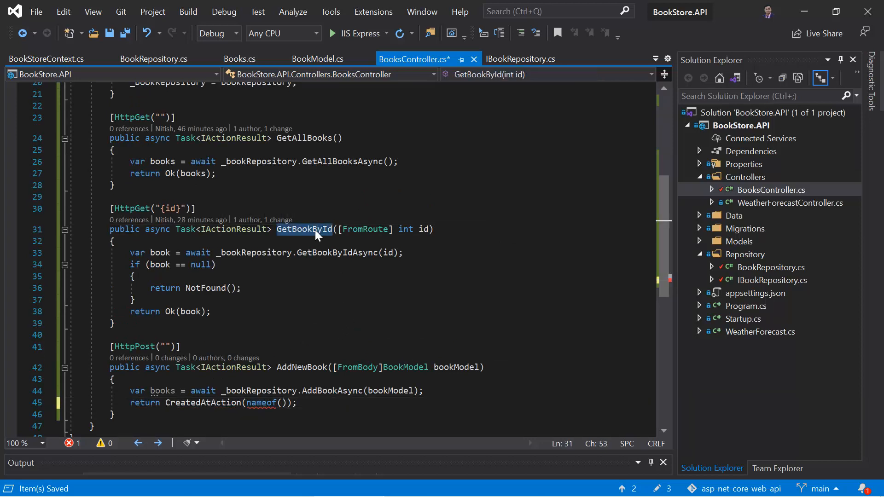
{"action": "type", "text": "GetBookById"}
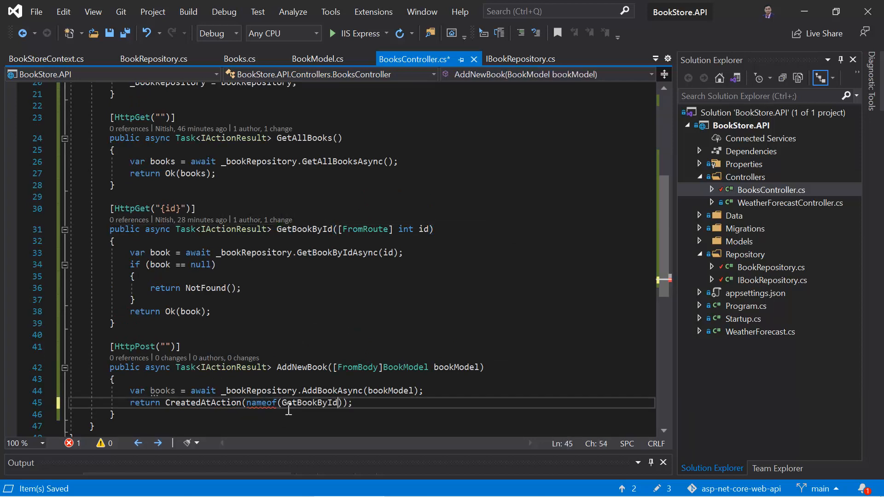
{"action": "type", "text": ","}
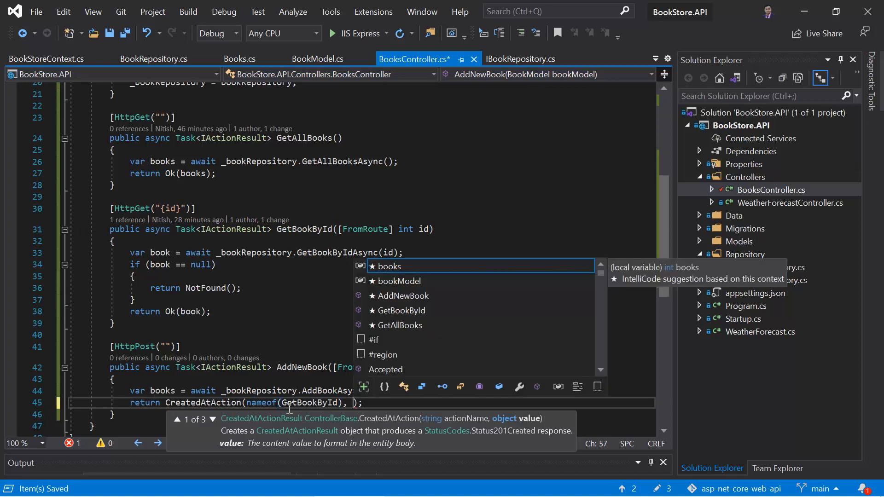
{"action": "type", "text": "new {"}
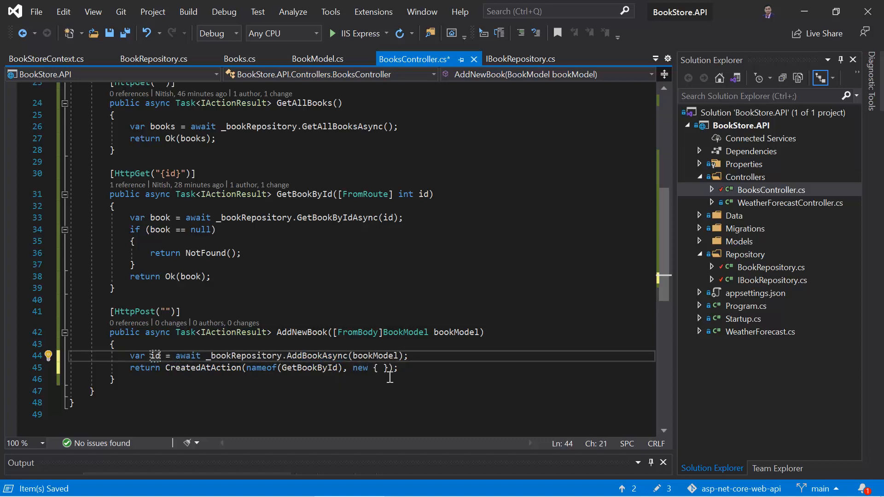
- Fill CreatedAtAction's route values with id = id and controller = "books", then pass id
{"action": "type", "text": "id"}
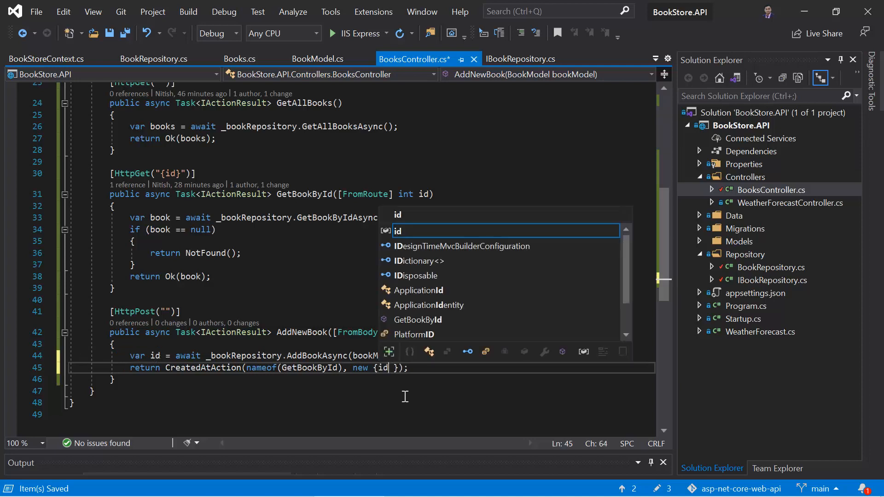
{"action": "type", "text": "= id,"}
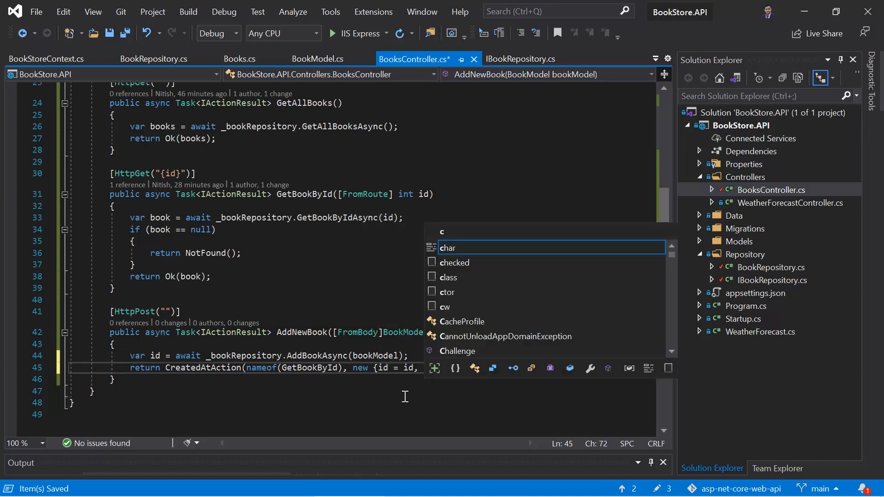
{"action": "type", "text": "controller =  });"}
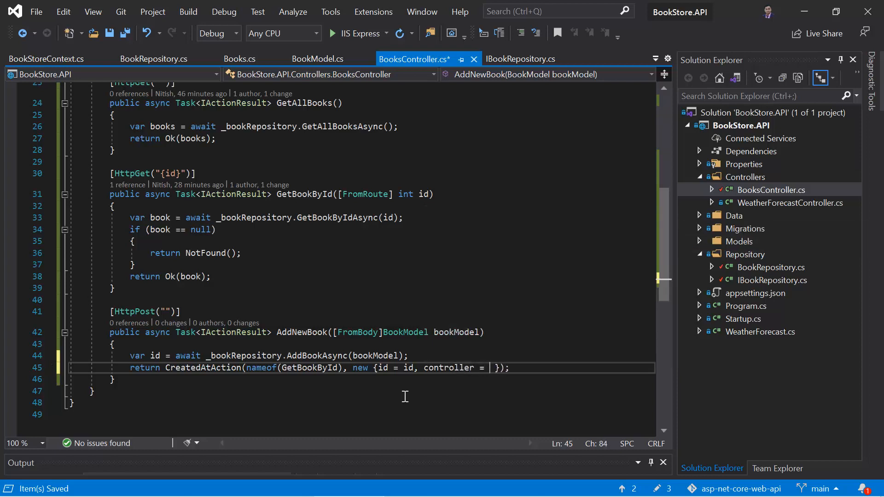
{"action": "type", "text": "\"boo\""}
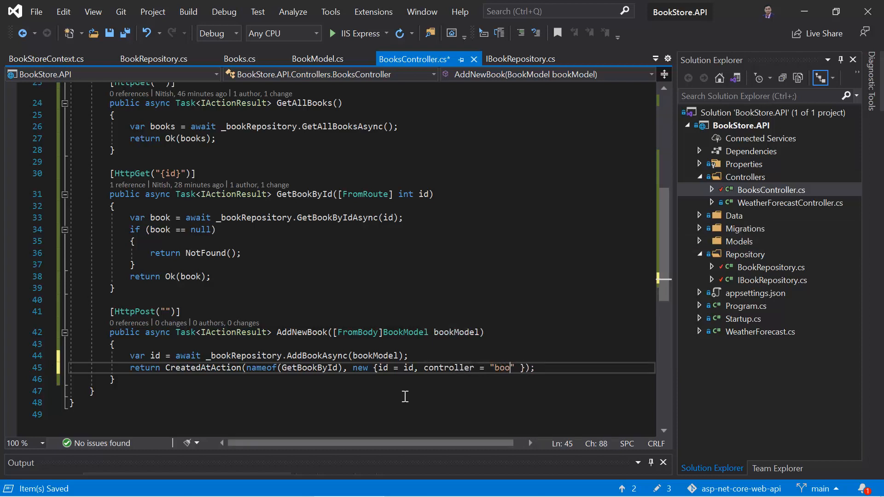
{"action": "type", "text": "ks"}
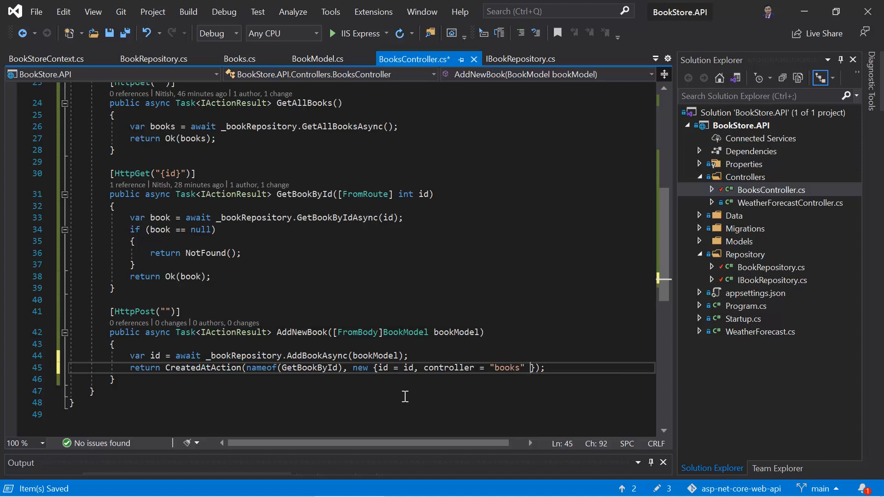
{"action": "type", "text": ","}
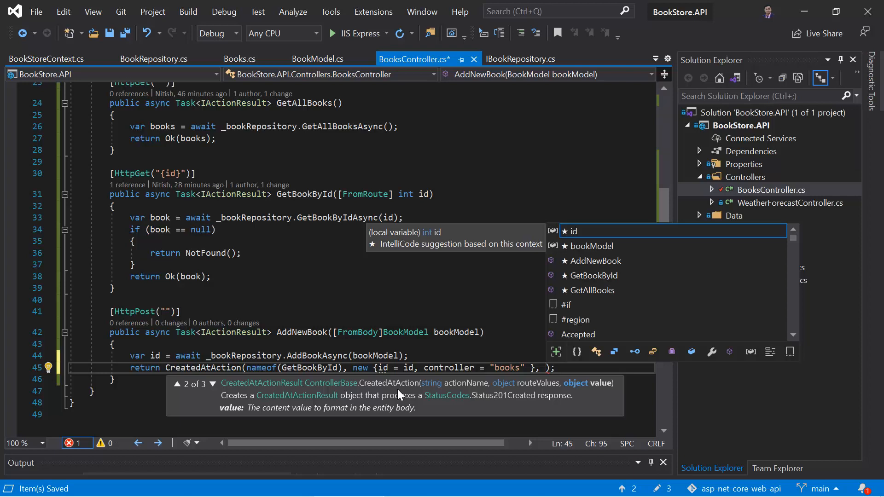
{"action": "type", "text": "id"}
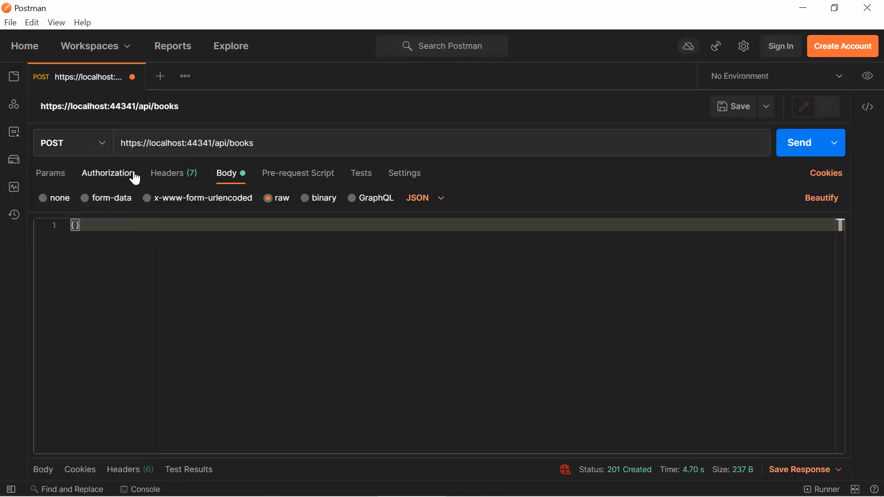
{"action": "mouse_move", "coordinate": [240, 176]}
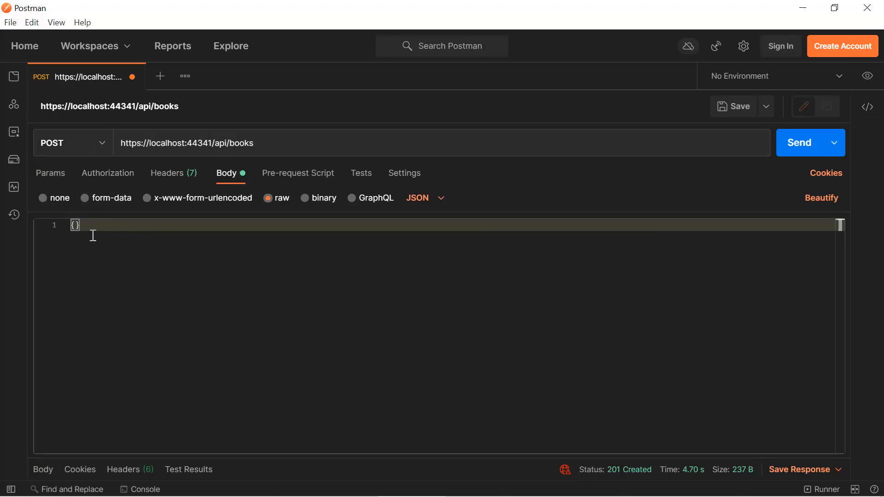
{"action": "mouse_move", "coordinate": [274, 206]}
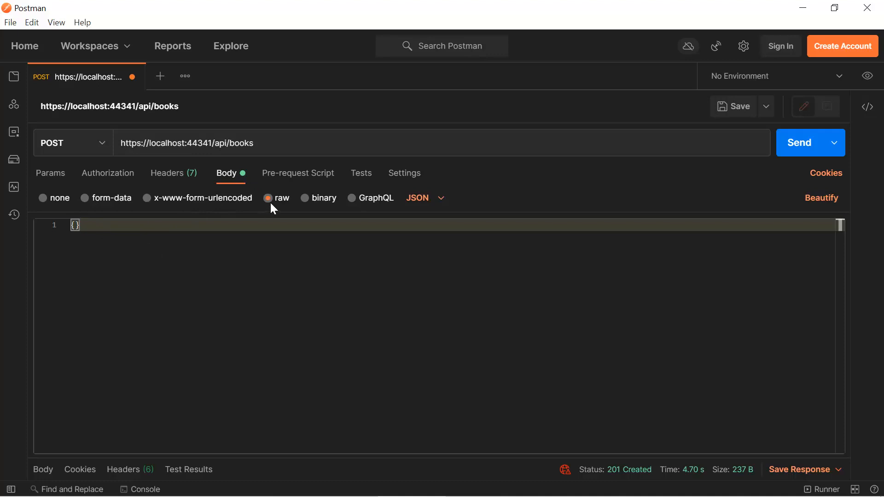
- Send a raw JSON book titled "Testing 1" to POST api/books, getting 201 Created, id 11
{"action": "left_click", "coordinate": [424, 198]}
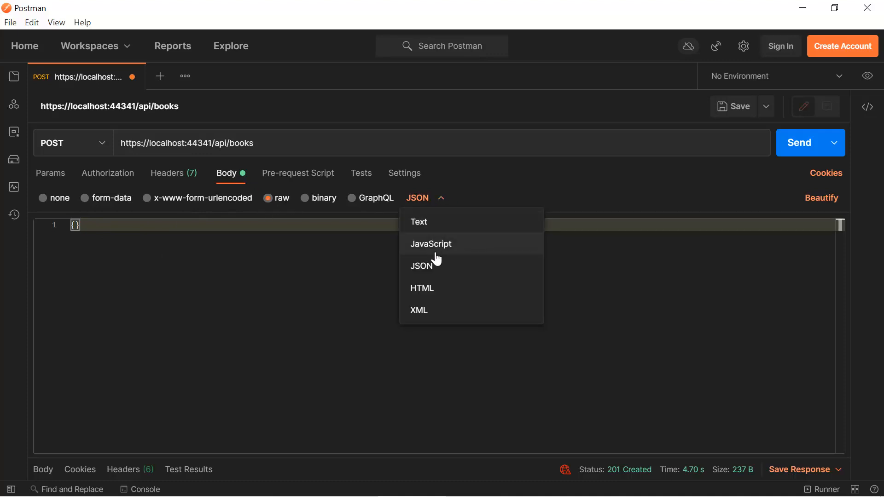
{"action": "left_click", "coordinate": [221, 274]}
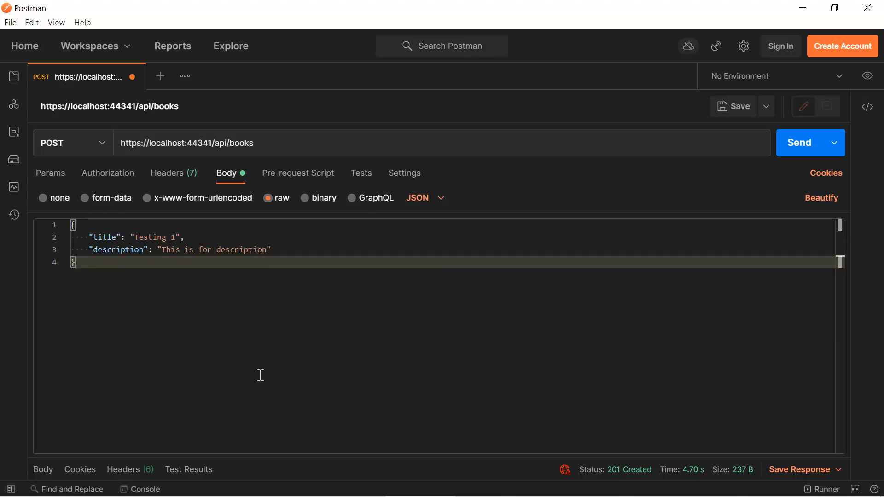
{"action": "mouse_move", "coordinate": [743, 208]}
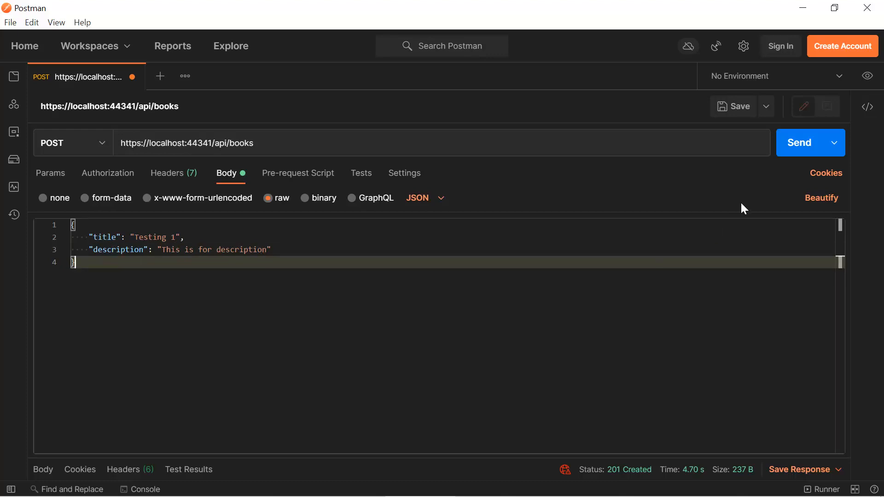
{"action": "mouse_move", "coordinate": [791, 148]}
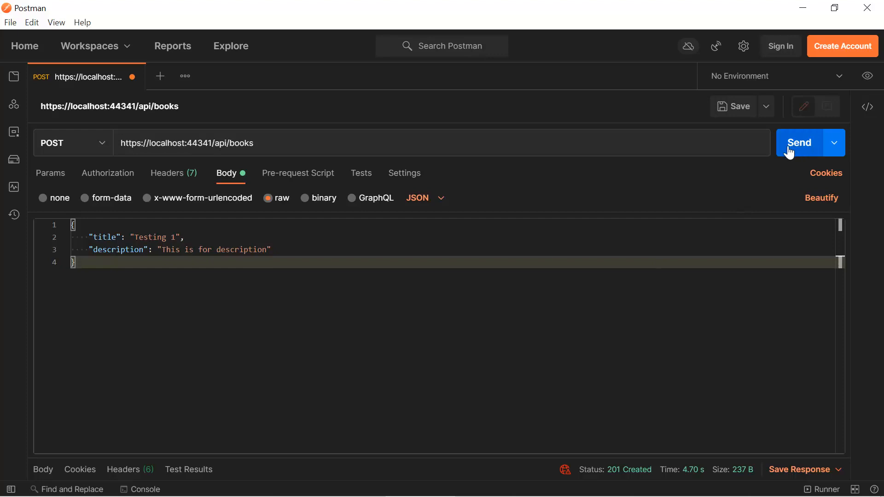
{"action": "left_click", "coordinate": [799, 143]}
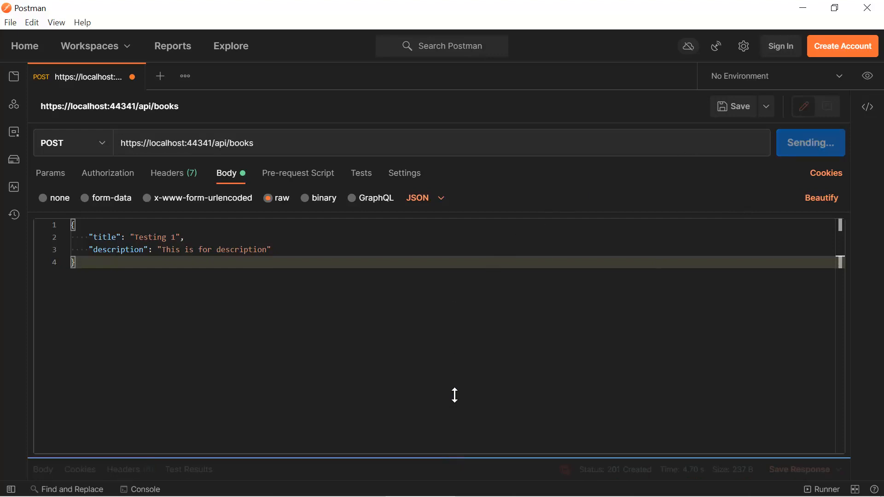
{"action": "left_click", "coordinate": [805, 143]}
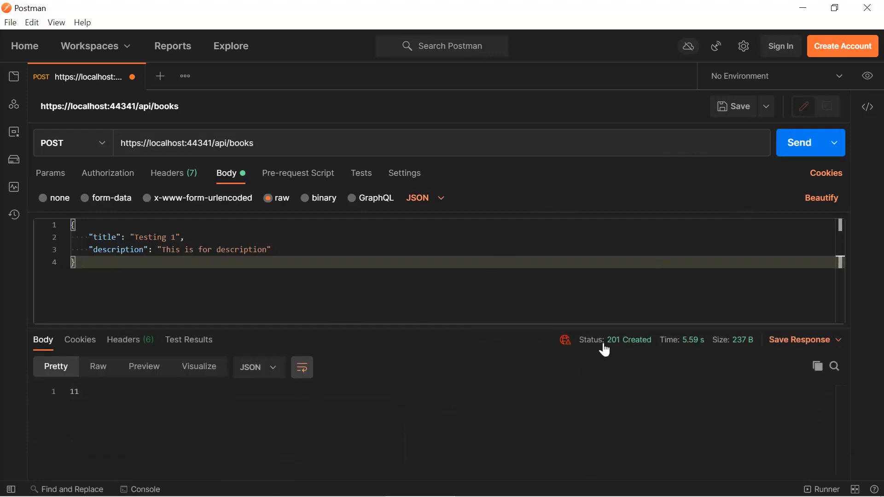
{"action": "mouse_move", "coordinate": [629, 340]}
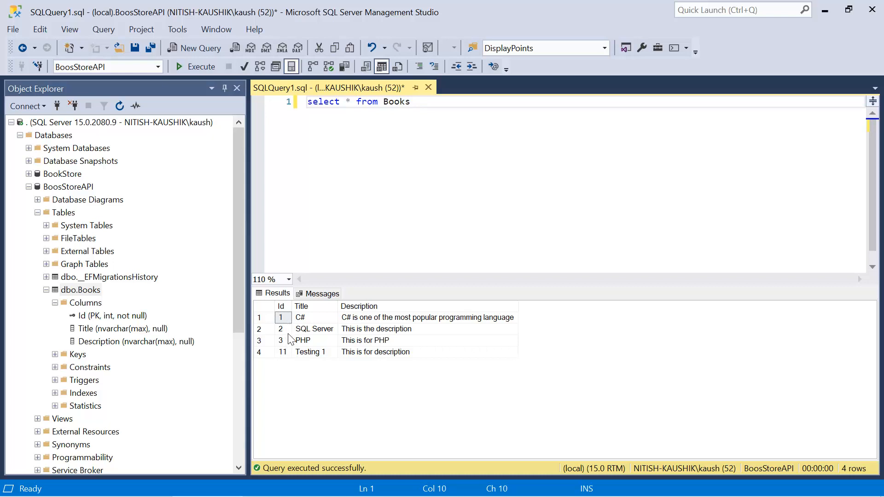
- Run select * from Books and find the Id 11 "Testing 1" row
{"action": "left_click", "coordinate": [282, 352]}
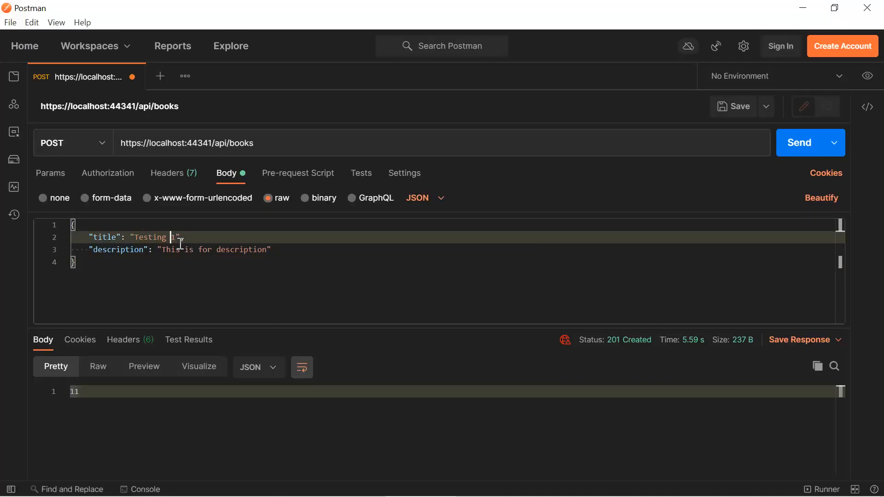
- Change the JSON title to "Testing 2" and send it, receiving id 12
{"action": "type", "text": "2"}
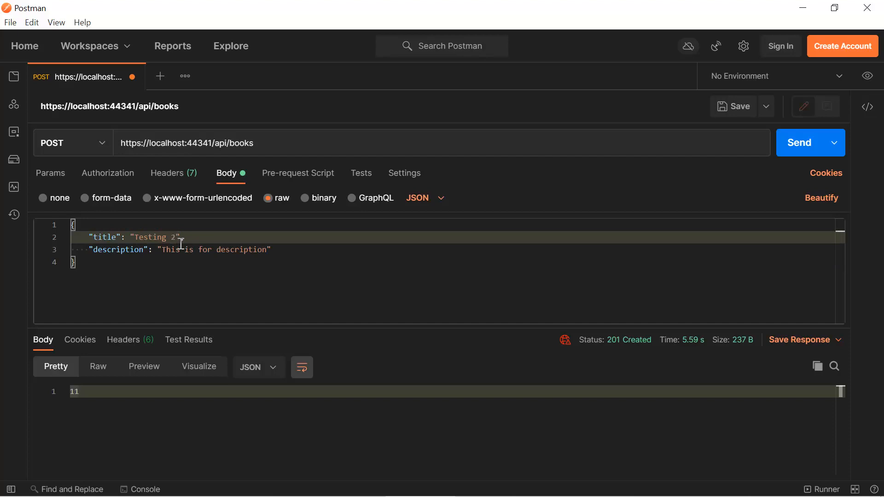
{"action": "left_click", "coordinate": [799, 143]}
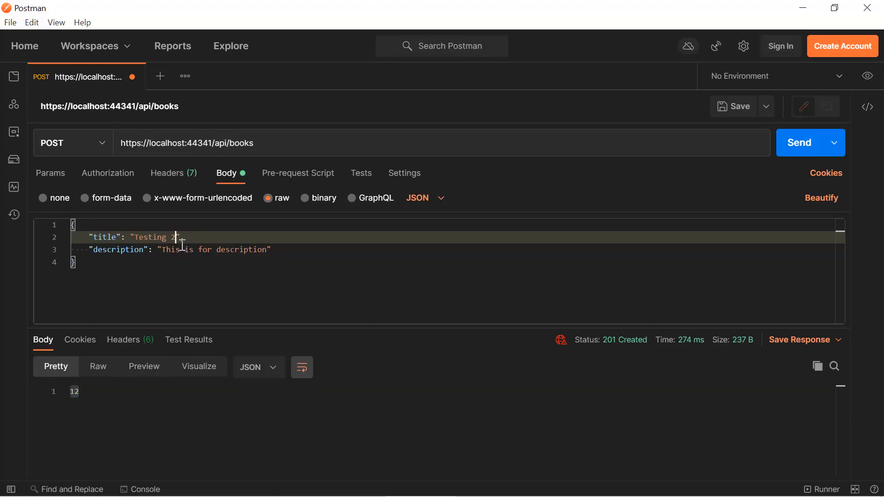
{"action": "left_click", "coordinate": [799, 142]}
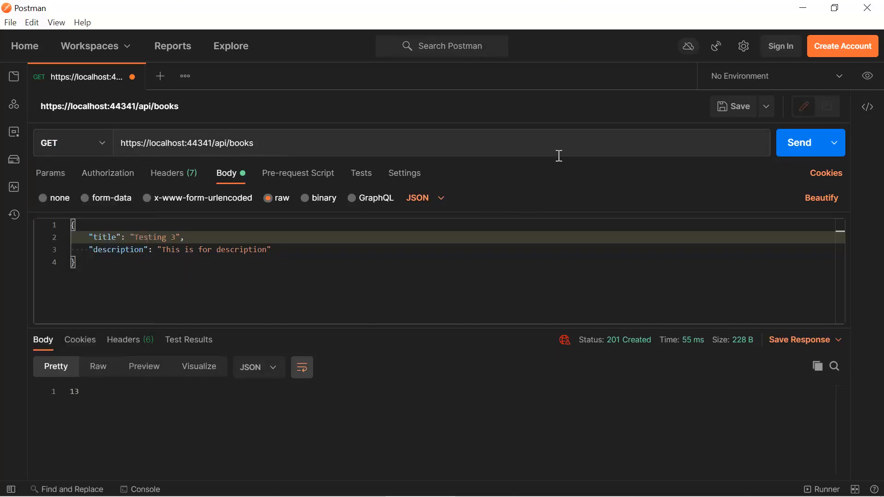
- Send GET api/books and scroll the collapsed results to Testing 2 (id 12) and Testing 3 (id 13)
{"action": "left_click", "coordinate": [801, 143]}
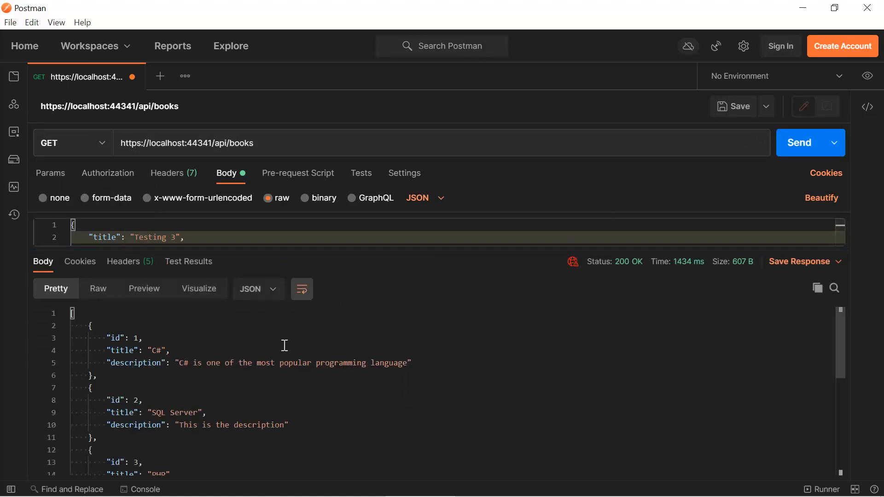
{"action": "mouse_move", "coordinate": [102, 372]}
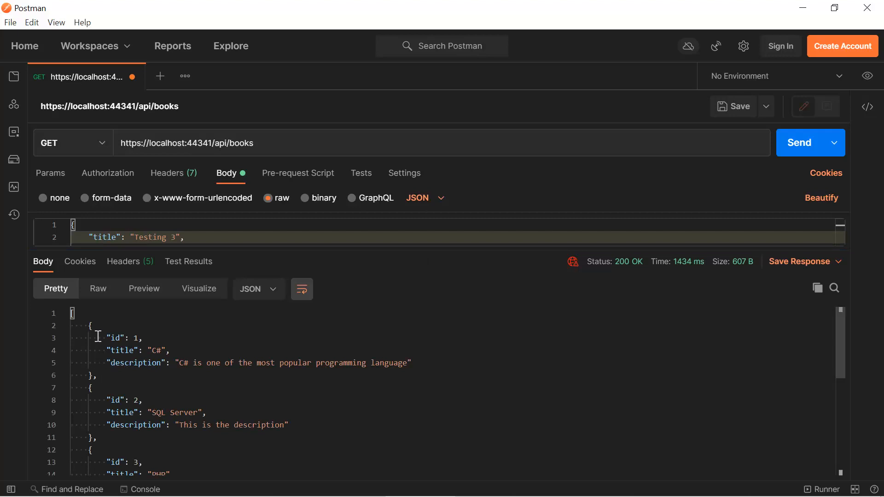
{"action": "left_click", "coordinate": [64, 326]}
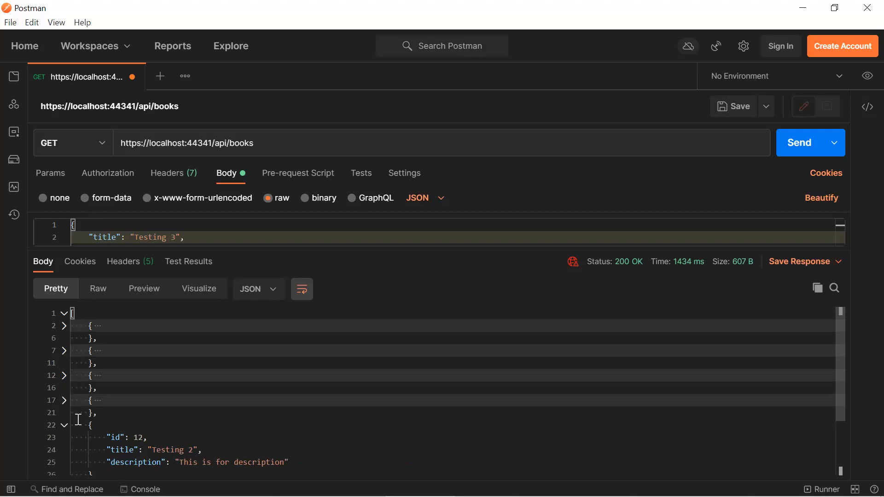
{"action": "scroll", "scroll_direction": "down", "scroll_amount": 3}
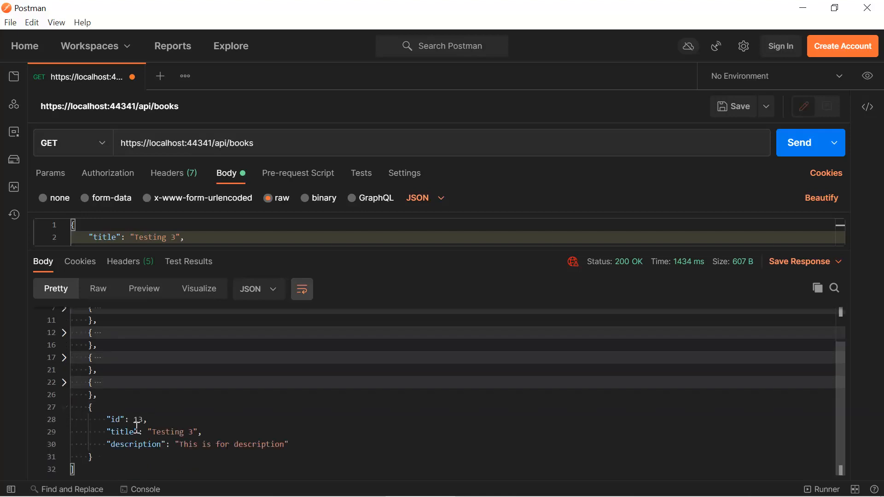
{"action": "mouse_move", "coordinate": [252, 431]}
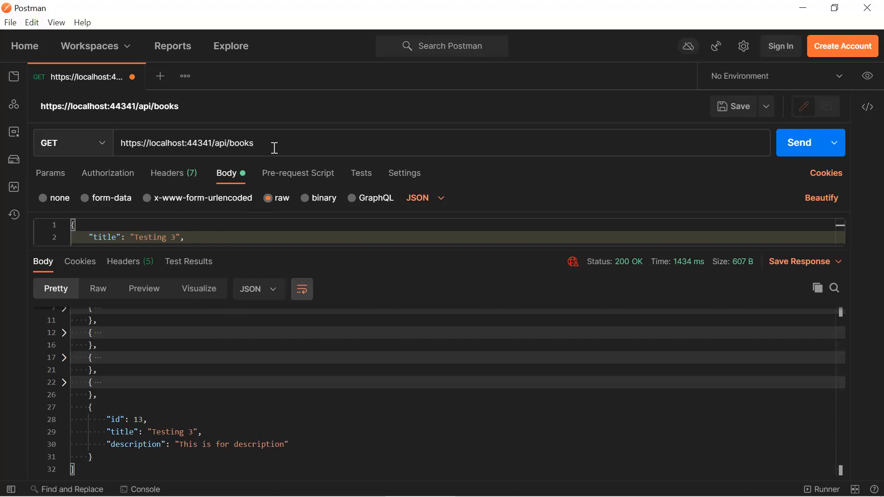
- Send a GET request to api/books/13 to fetch only book 13
{"action": "type", "text": "/13"}
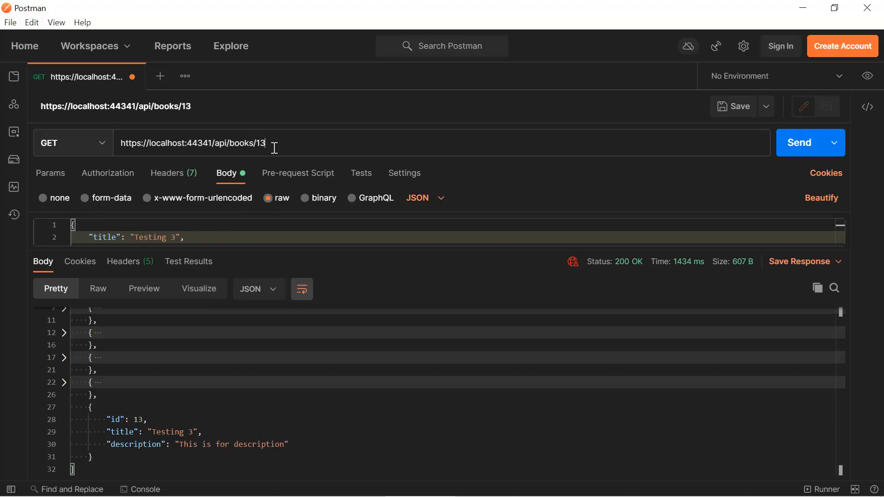
{"action": "left_click", "coordinate": [799, 143]}
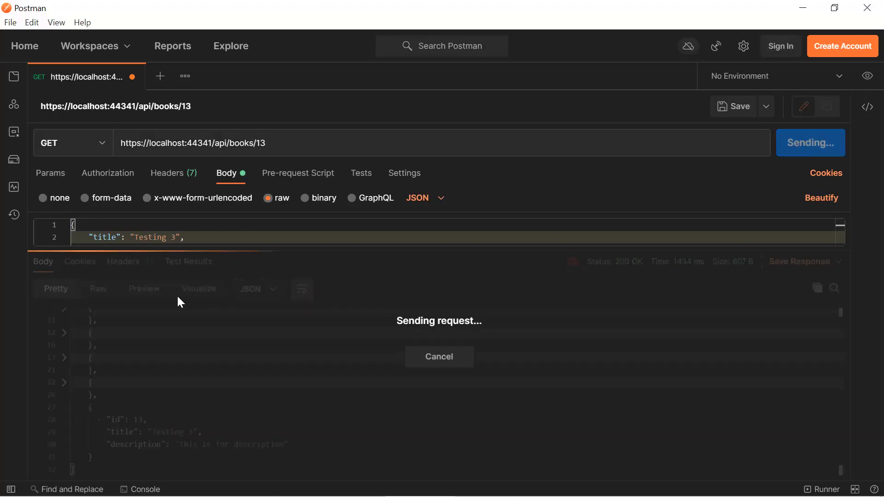